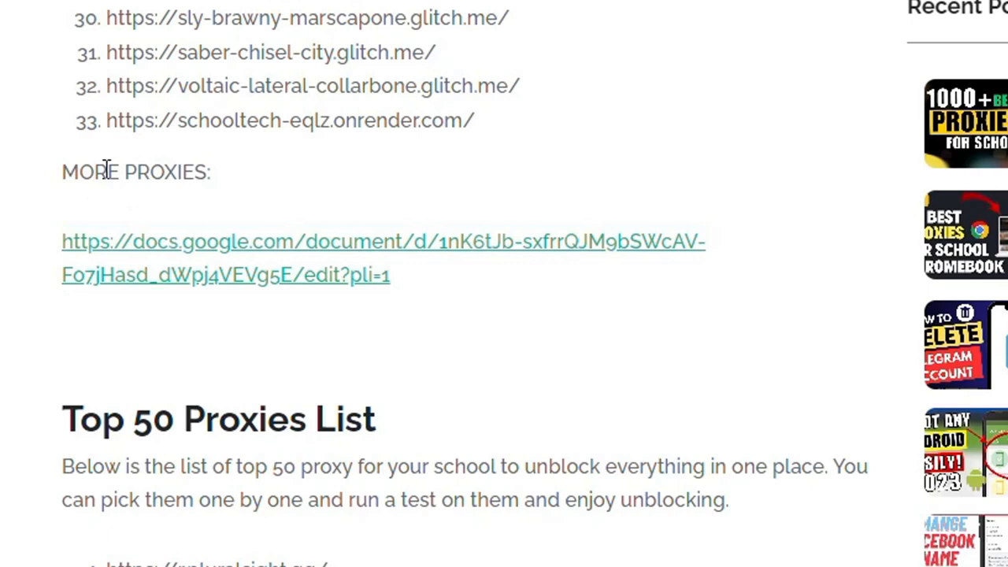
Scroll down to the More Proxies heading with the docs.google.com link
{"action": "scroll", "scroll_direction": "down", "scroll_amount": 3}
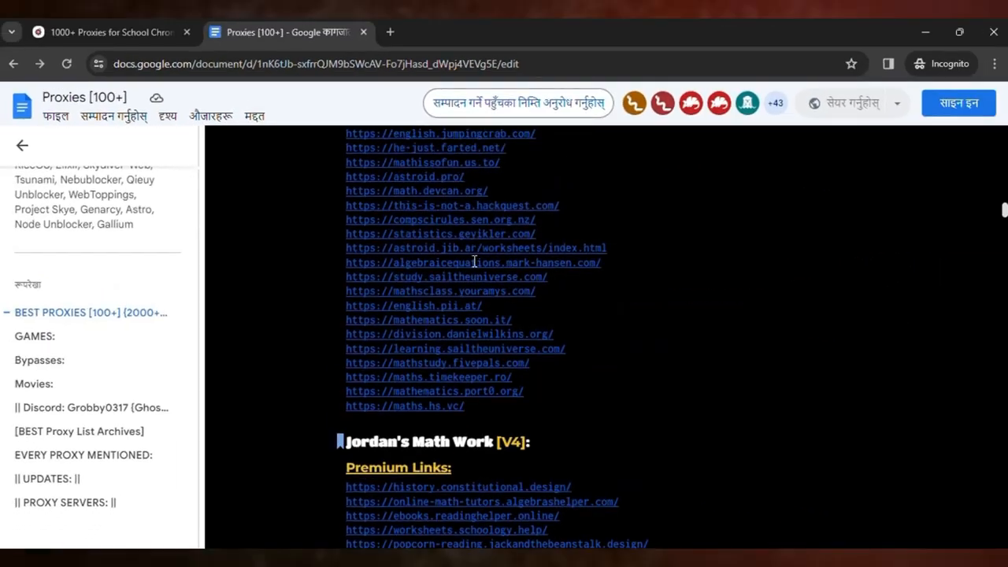
{"action": "scroll", "scroll_direction": "down", "scroll_amount": 3}
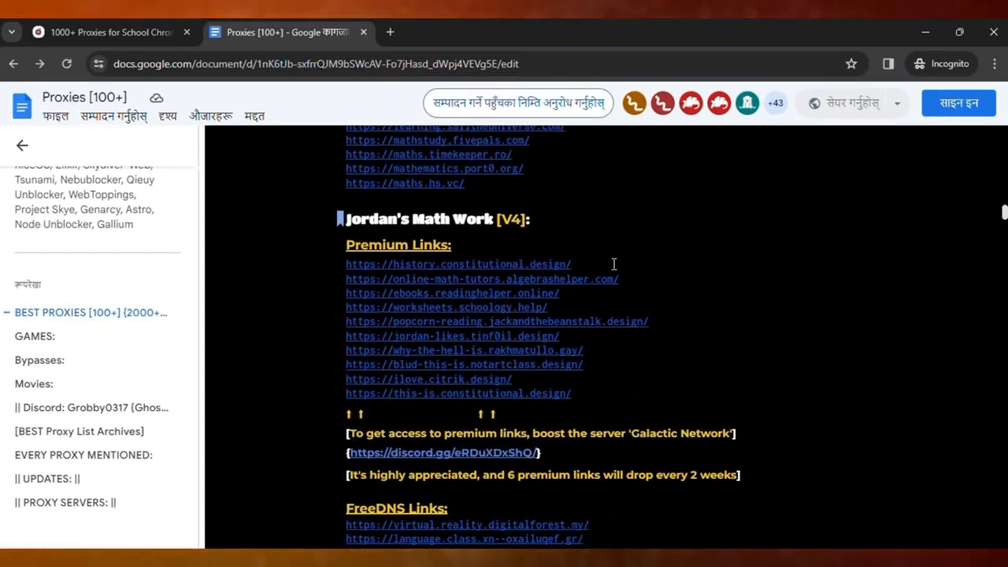
{"action": "scroll", "scroll_direction": "down", "scroll_amount": 3}
{"action": "type", "text": "blackweb"}
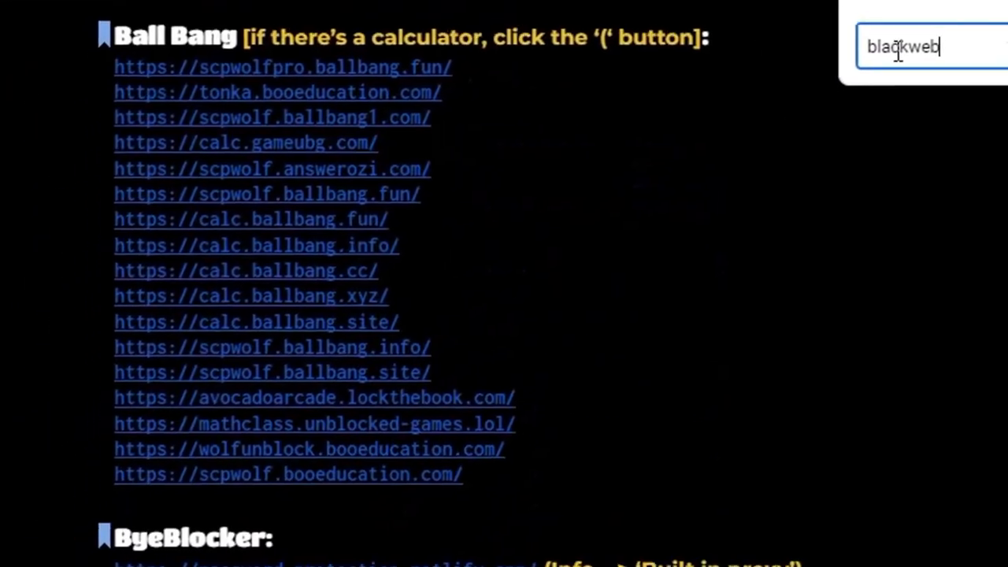
Open the first proxy link listed under the BlackWeb heading
{"action": "scroll", "scroll_direction": "down", "scroll_amount": 3}
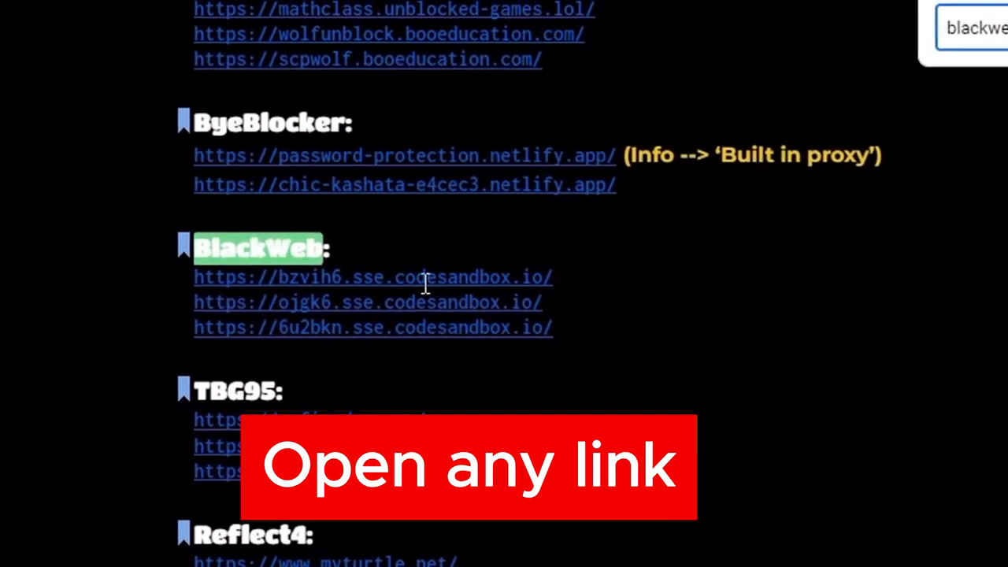
{"action": "left_click", "coordinate": [374, 277]}
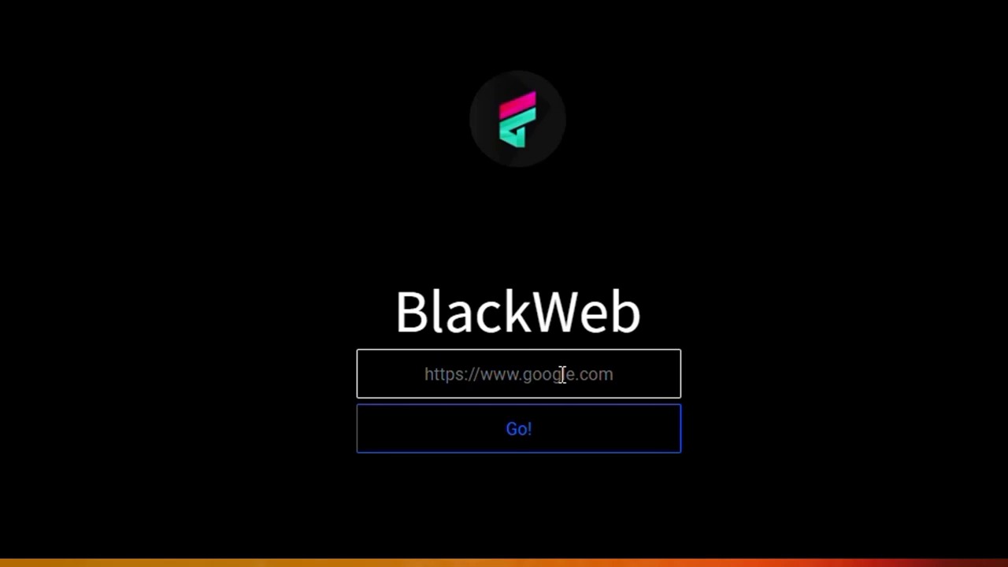
Enter discord.com in the BlackWeb URL box and load it with Go!
{"action": "type", "text": "discord.com"}
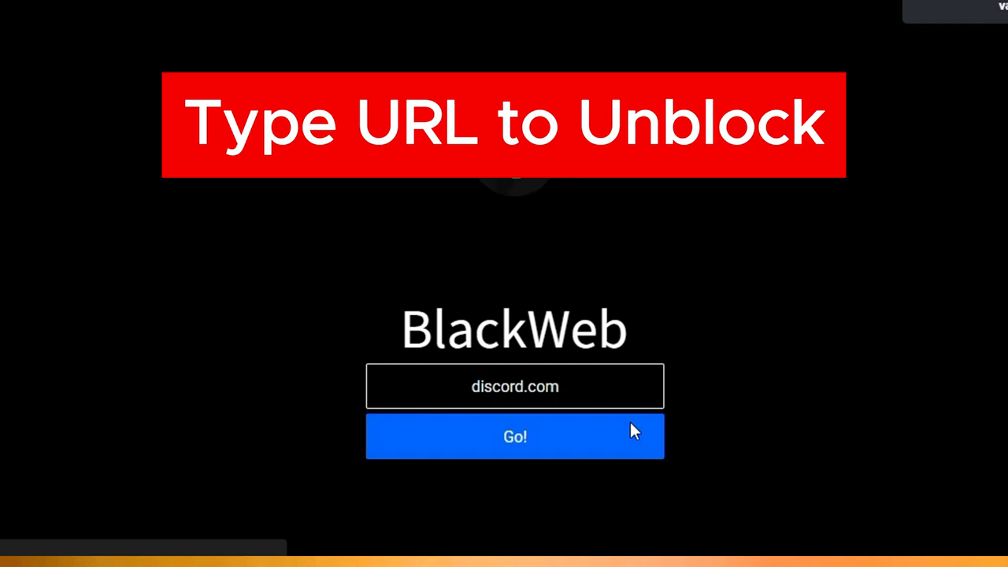
{"action": "left_click", "coordinate": [515, 436]}
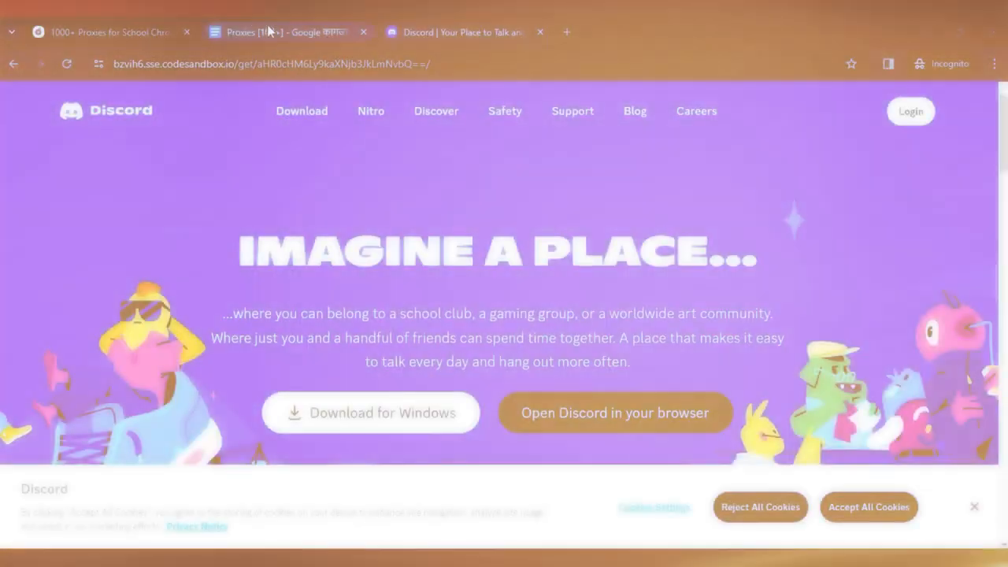
{"action": "left_click", "coordinate": [284, 32]}
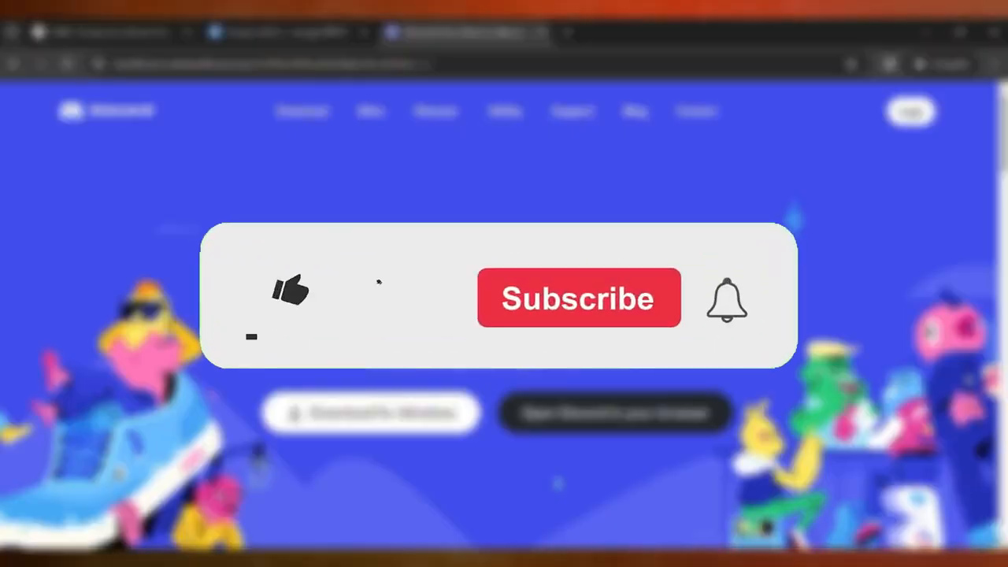
{"action": "left_click", "coordinate": [290, 292]}
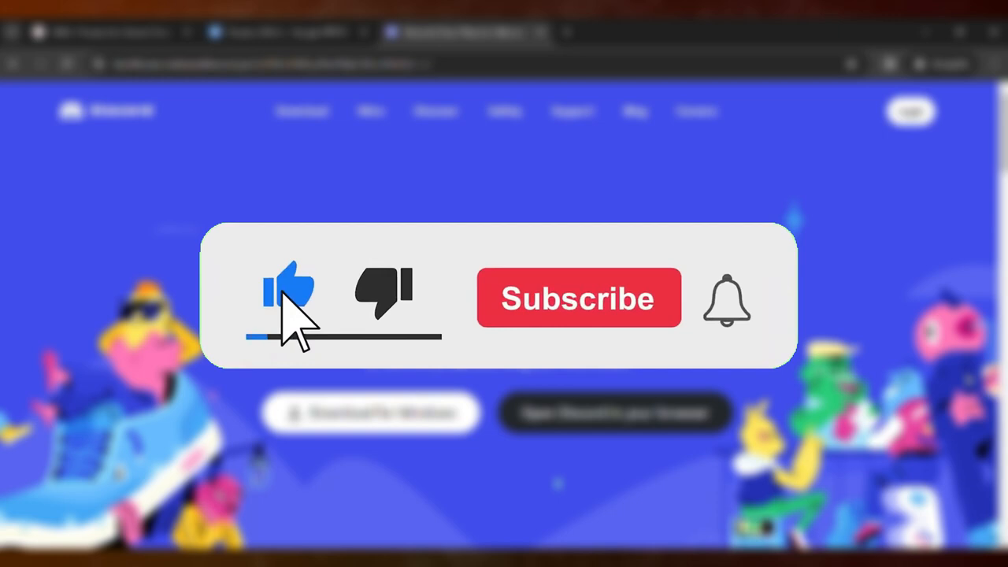
{"action": "left_click", "coordinate": [579, 298]}
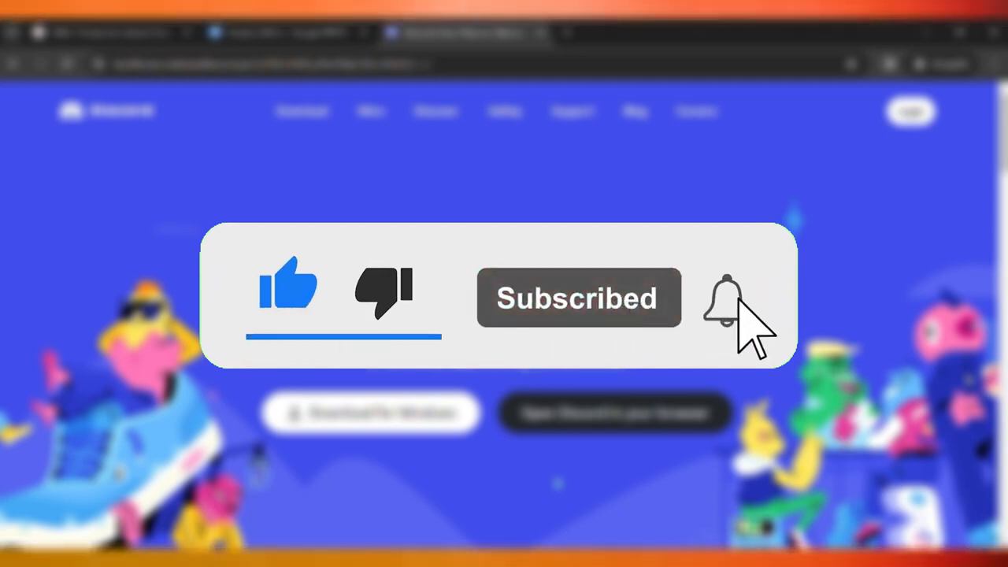
{"action": "left_click", "coordinate": [731, 297]}
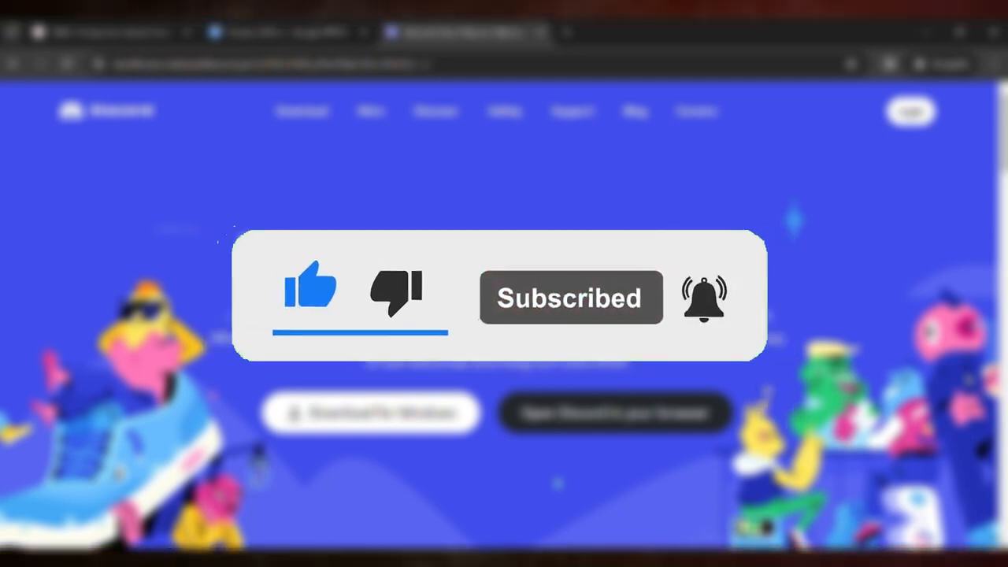